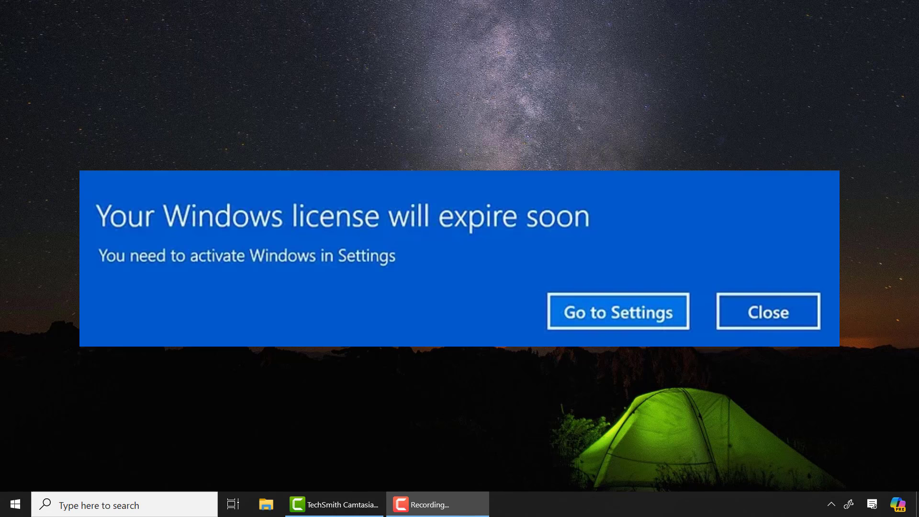
- Dismiss the 'Your Windows license will expire soon' notice, leaving the plain desktop
{"action": "left_click", "coordinate": [767, 311]}
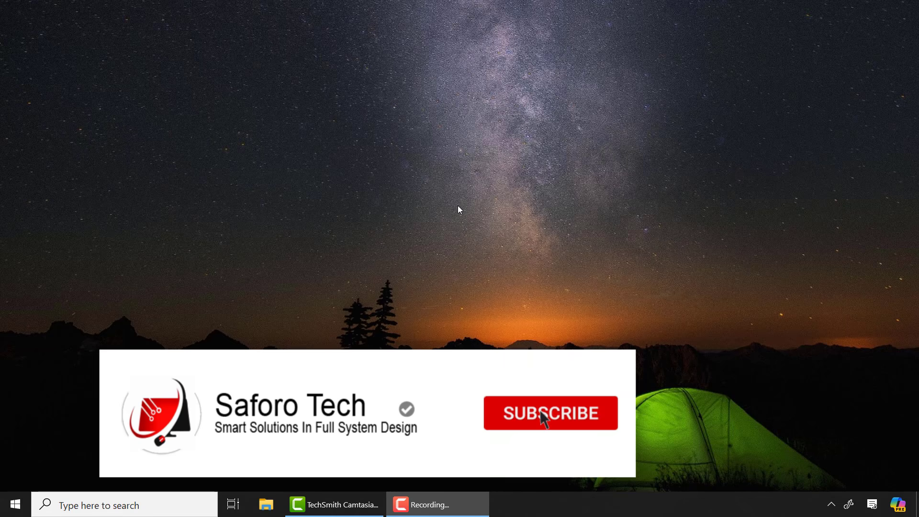
{"action": "left_click", "coordinate": [550, 413]}
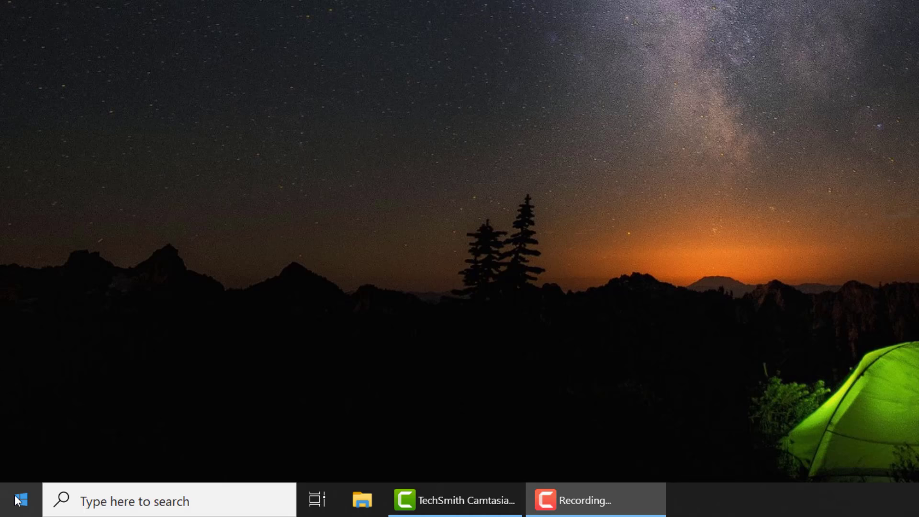
- Launch Task Manager from the Start quick menu and end the Windows Explorer process
{"action": "right_click", "coordinate": [17, 501]}
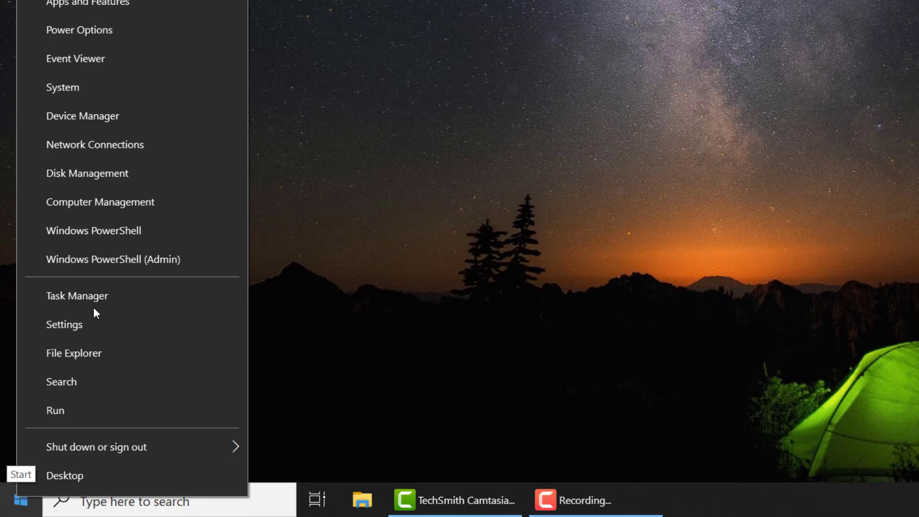
{"action": "left_click", "coordinate": [77, 296]}
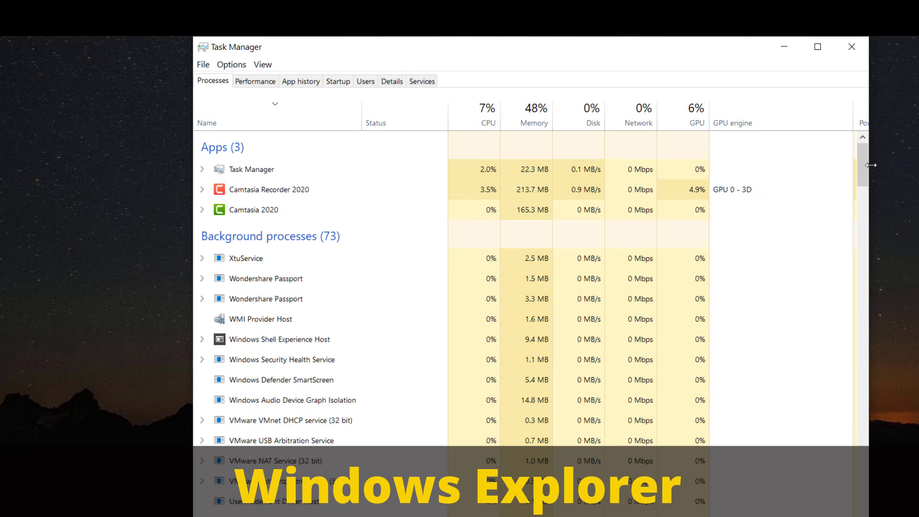
{"action": "scroll", "scroll_direction": "down", "scroll_amount": 3}
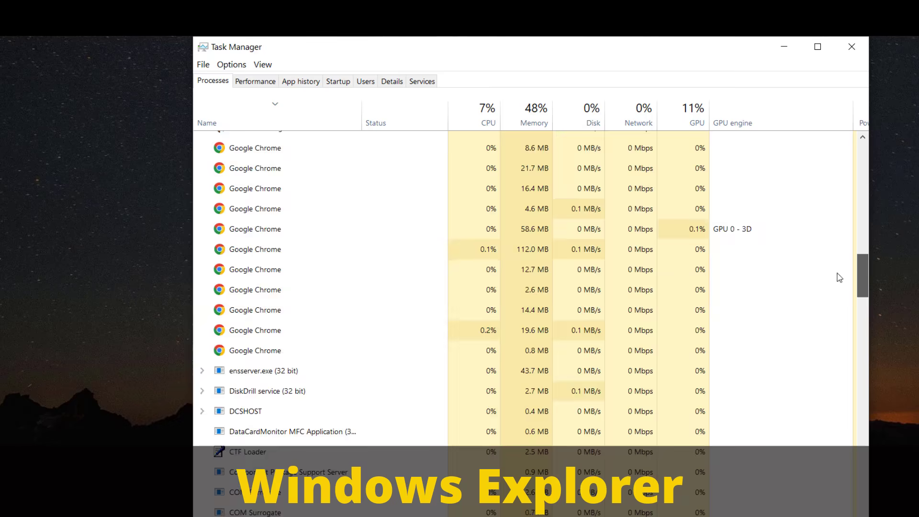
{"action": "scroll", "scroll_direction": "down", "scroll_amount": 3}
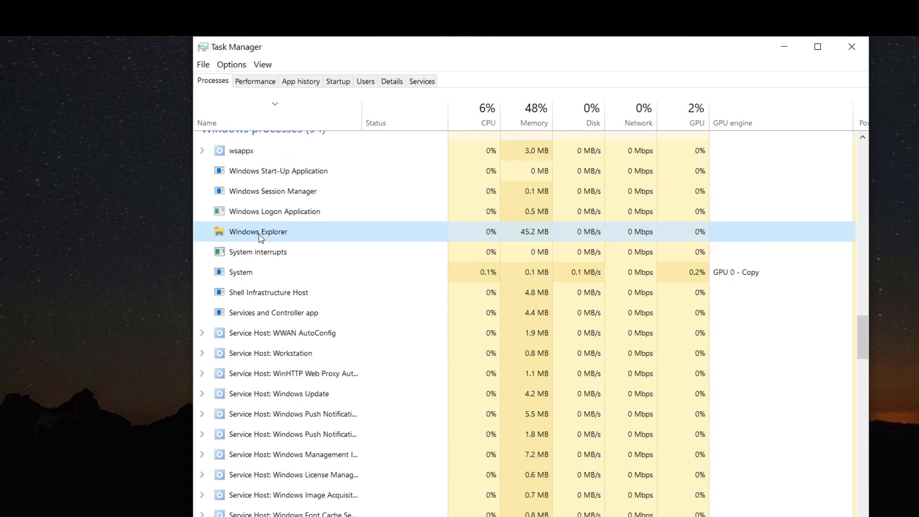
{"action": "right_click", "coordinate": [258, 231]}
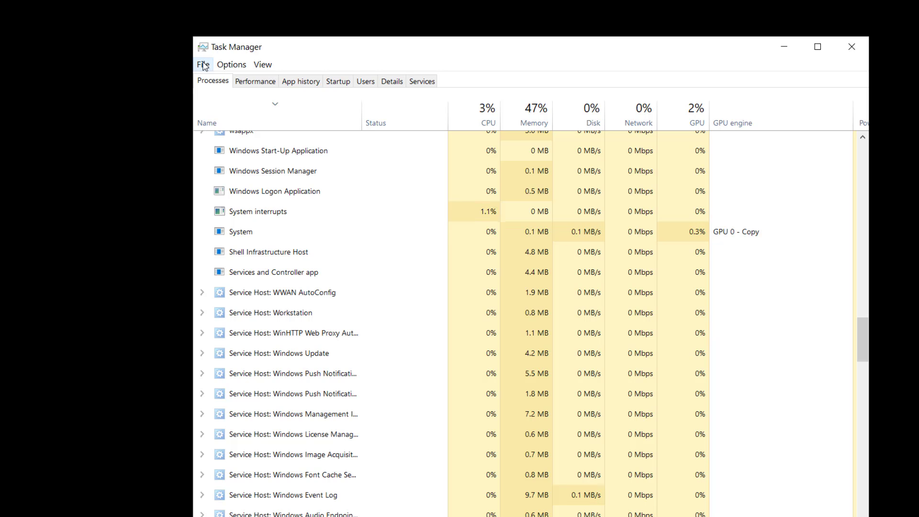
- Run explorer.exe as a new task to restore the taskbar, then close Task Manager
{"action": "left_click", "coordinate": [203, 64]}
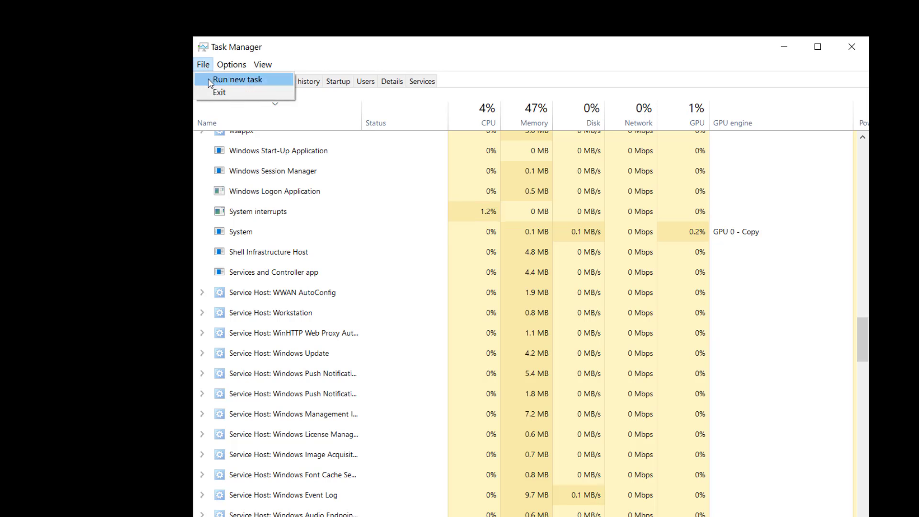
{"action": "left_click", "coordinate": [237, 79]}
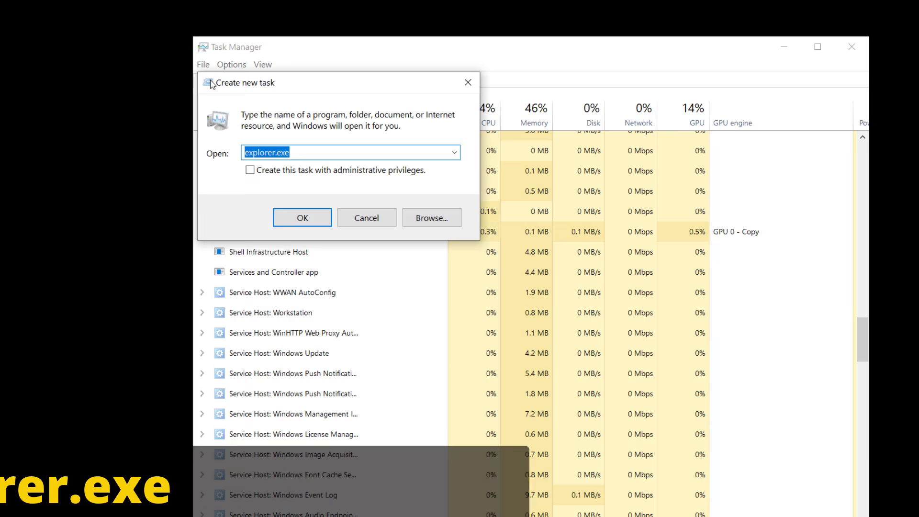
{"action": "type", "text": "explo"}
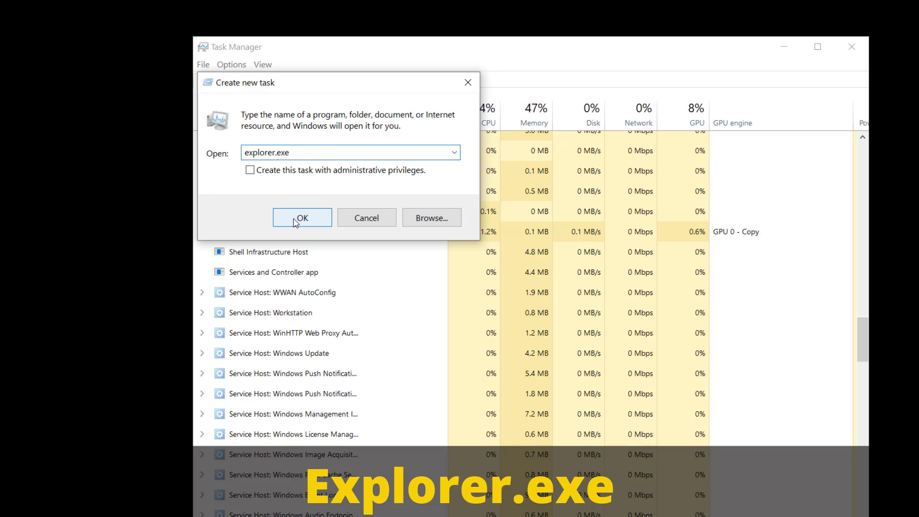
{"action": "left_click", "coordinate": [301, 217]}
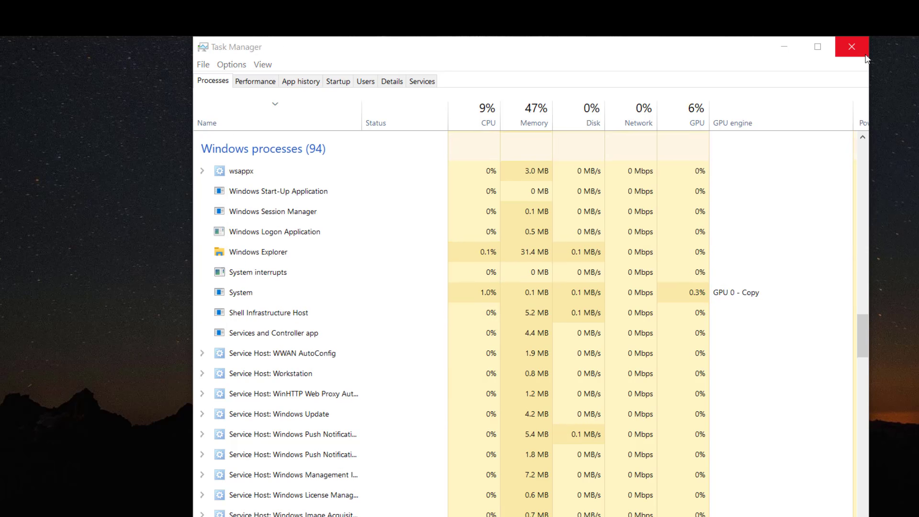
{"action": "left_click", "coordinate": [851, 46]}
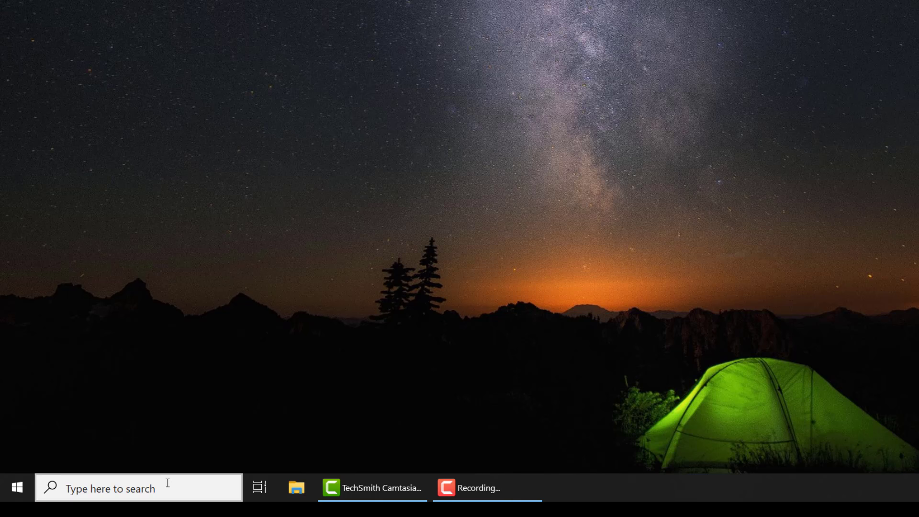
- Search for cmd and launch Command Prompt as administrator, confirming the UAC prompt
{"action": "type", "text": "cmd"}
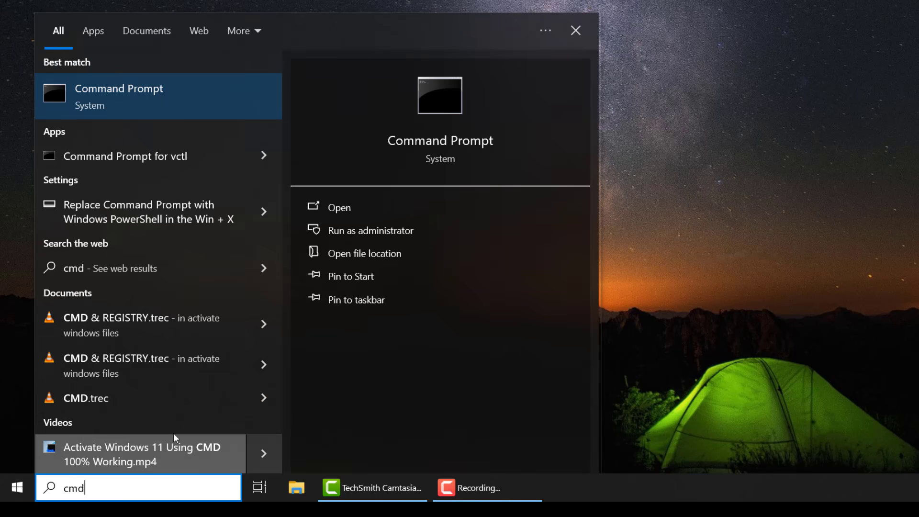
{"action": "right_click", "coordinate": [119, 95]}
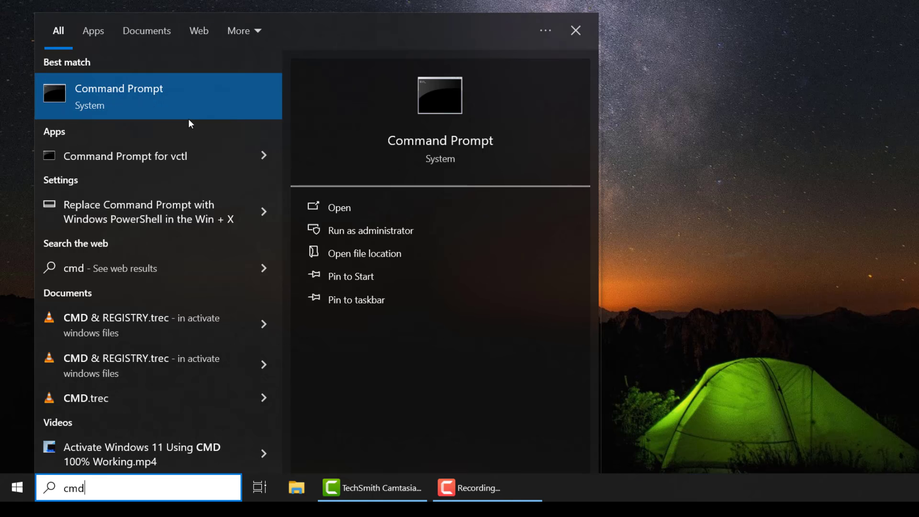
{"action": "left_click", "coordinate": [371, 231]}
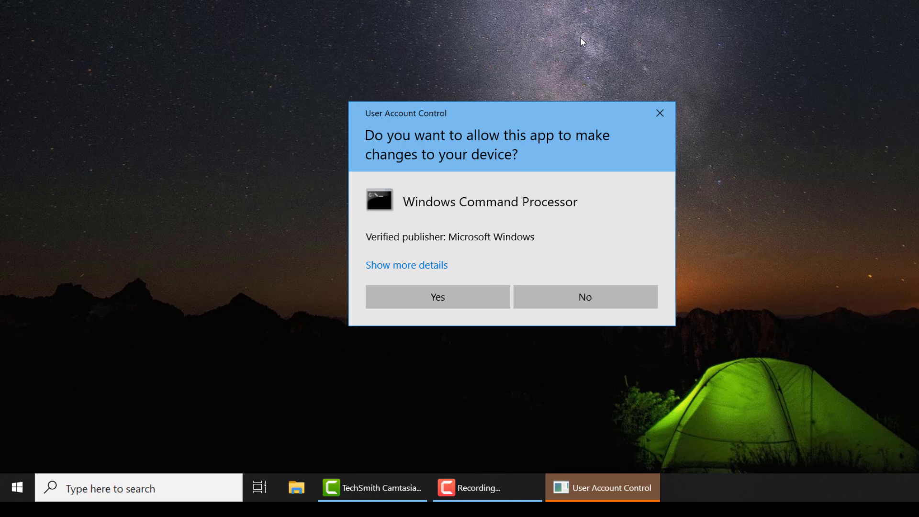
{"action": "left_click", "coordinate": [437, 297]}
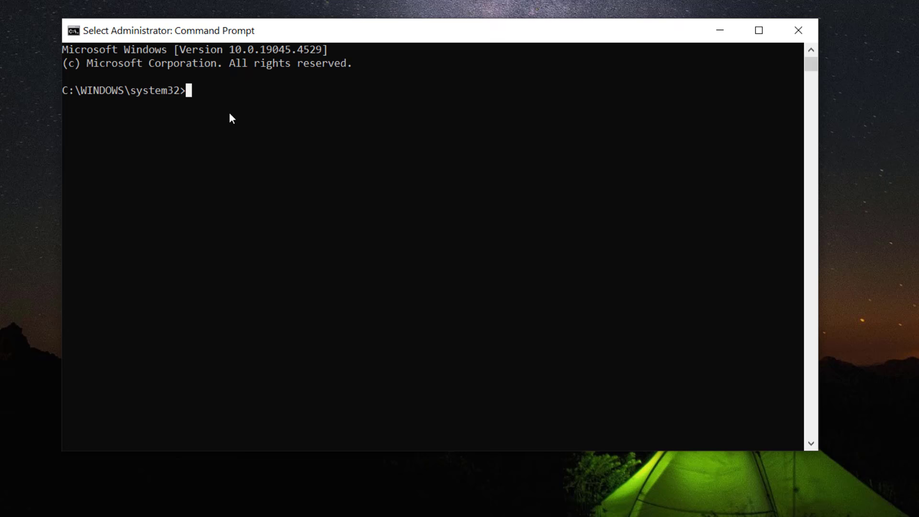
- Run slmgr -rearm, acknowledge the success message and close the admin Command Prompt
{"action": "type", "text": "sl"}
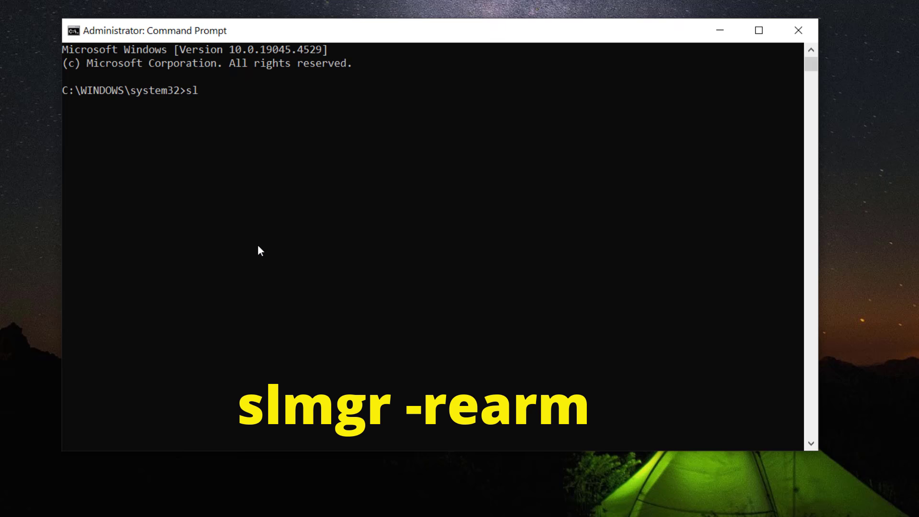
{"action": "type", "text": "mgr -rearm"}
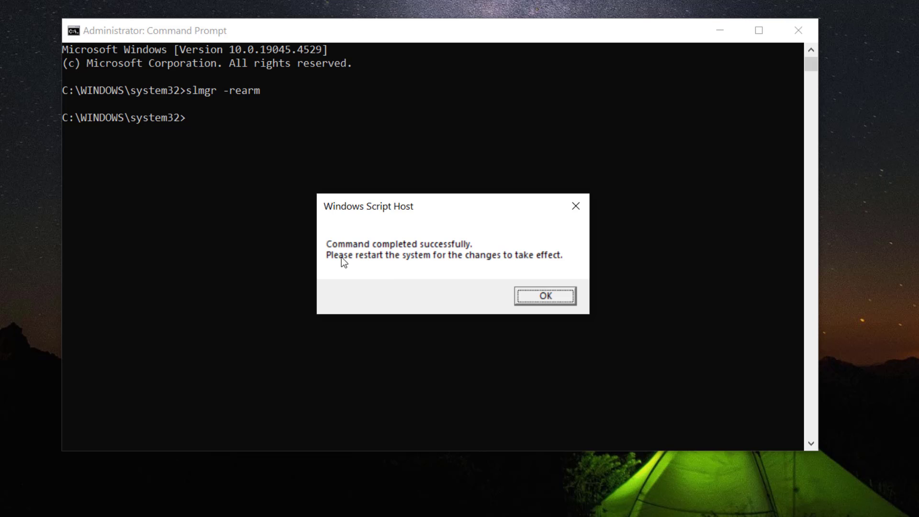
{"action": "mouse_move", "coordinate": [492, 255]}
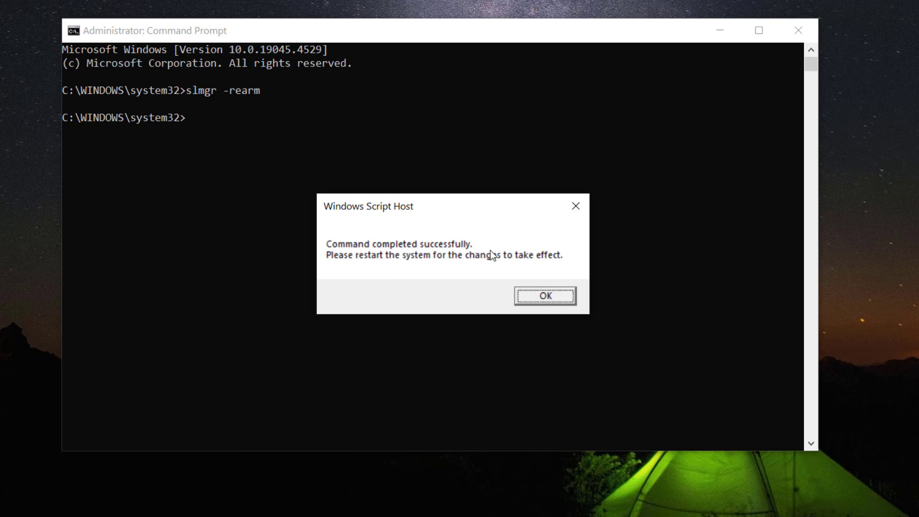
{"action": "mouse_move", "coordinate": [442, 267]}
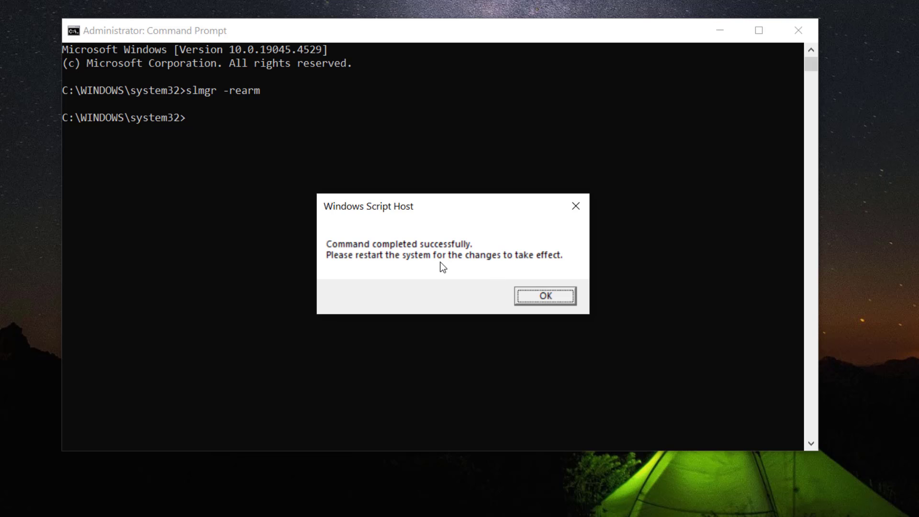
{"action": "mouse_move", "coordinate": [572, 267]}
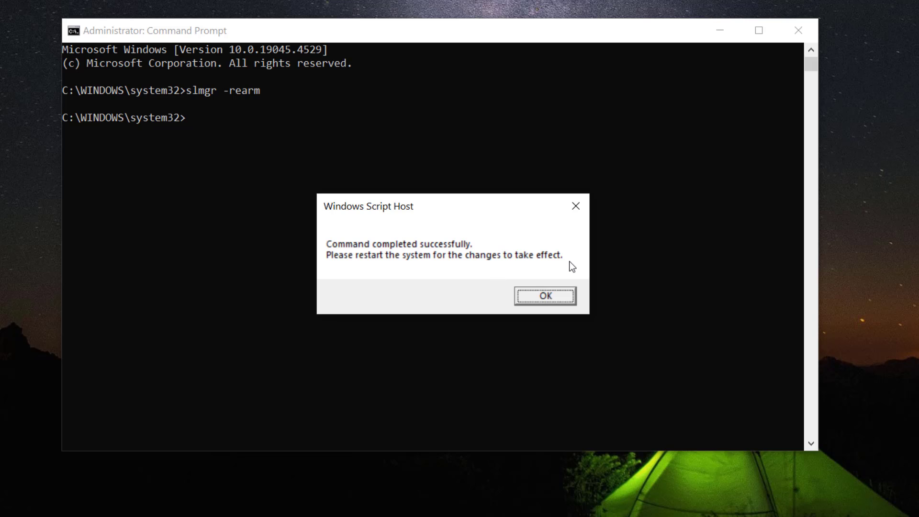
{"action": "mouse_move", "coordinate": [576, 286]}
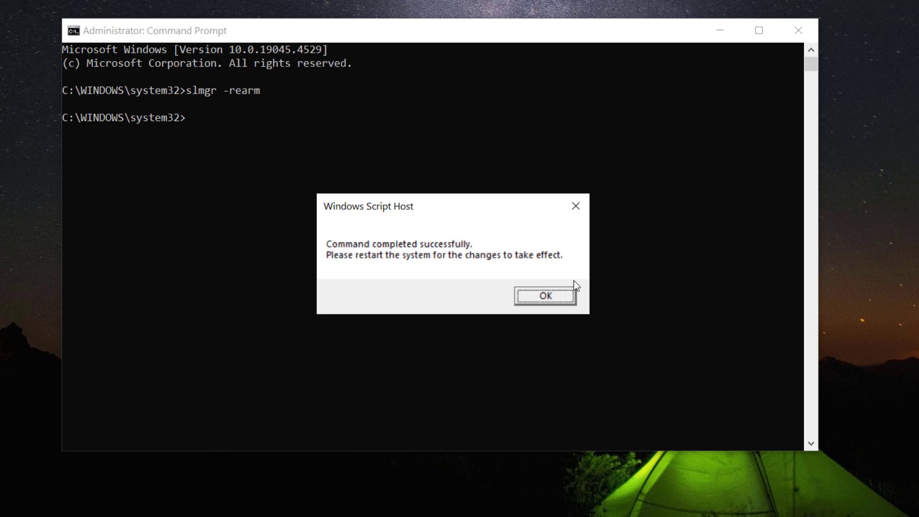
{"action": "left_click", "coordinate": [541, 296]}
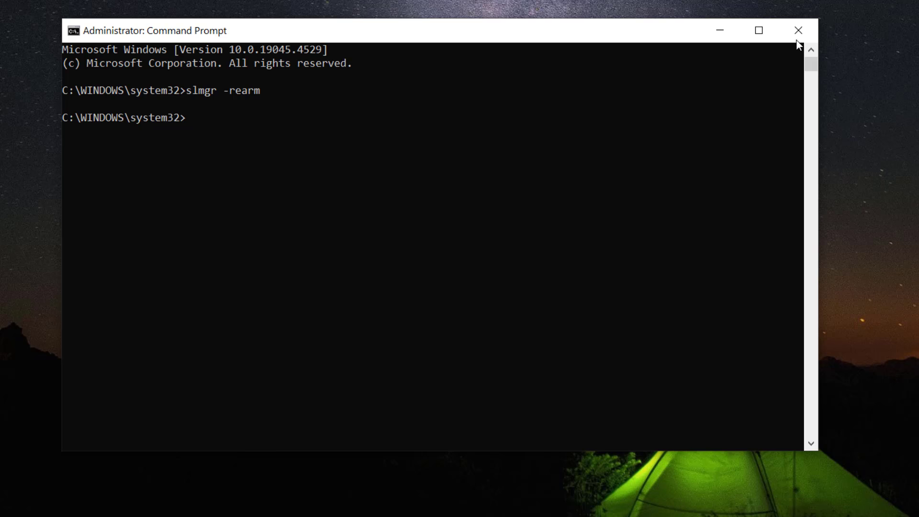
{"action": "left_click", "coordinate": [797, 30]}
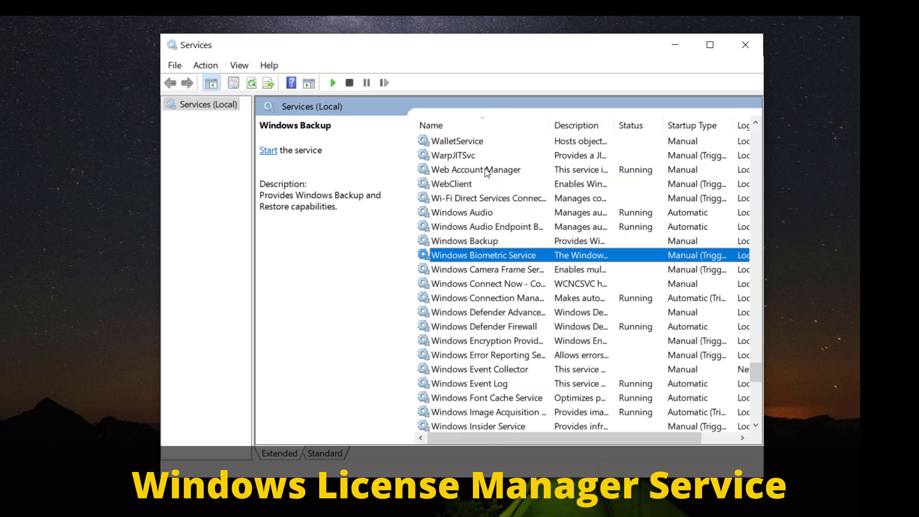
- Scroll the Services list and select Windows License Manager Service, shown as Running
{"action": "left_click", "coordinate": [487, 397]}
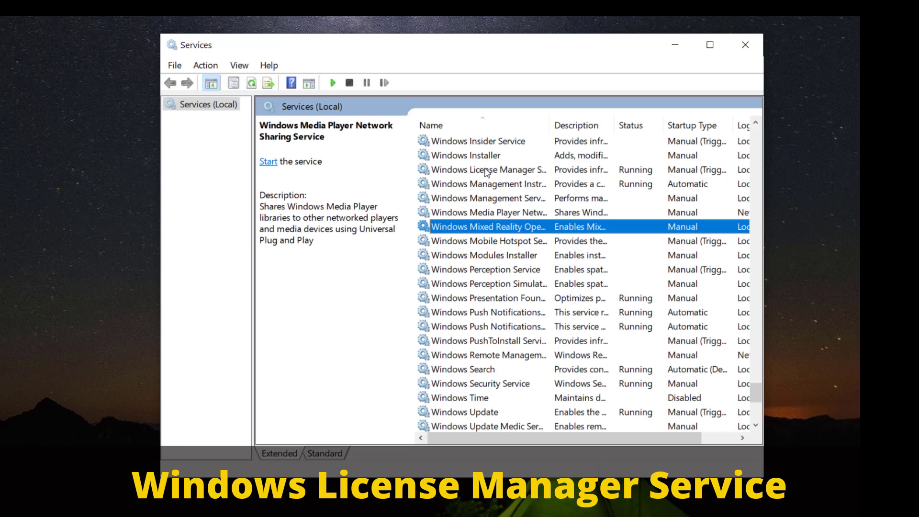
{"action": "left_click", "coordinate": [488, 354]}
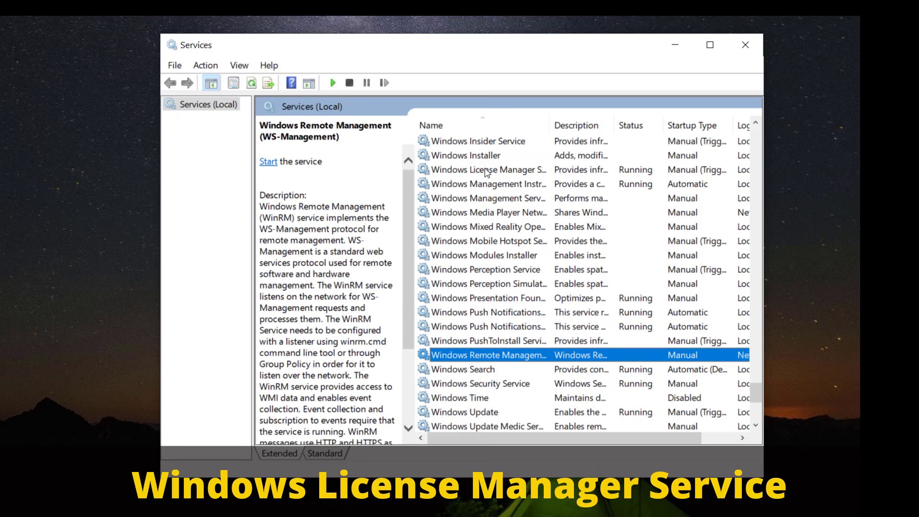
{"action": "left_click", "coordinate": [489, 169]}
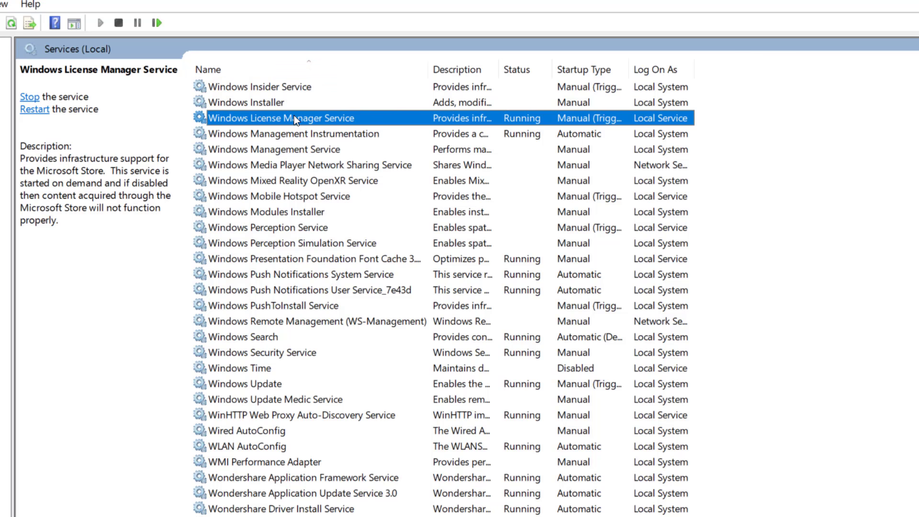
- Set Windows License Manager Service startup type to Disabled and stop the service
{"action": "double_click", "coordinate": [282, 117]}
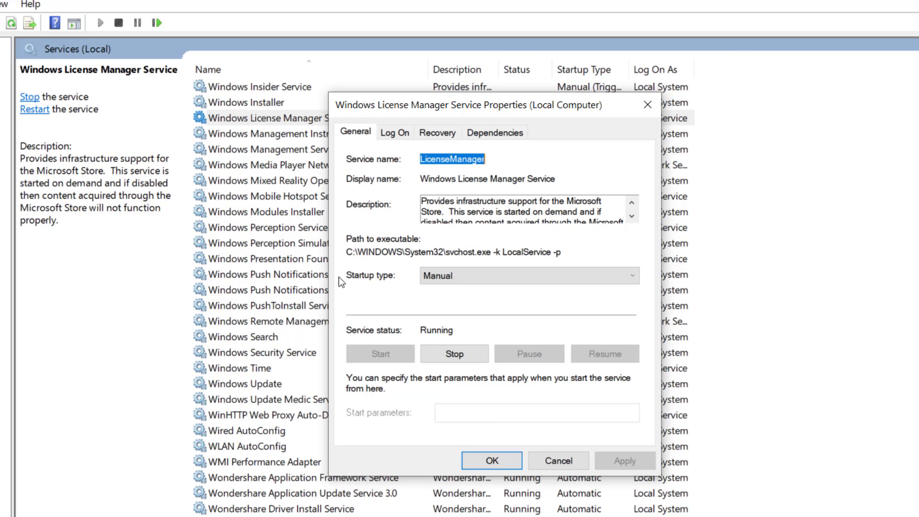
{"action": "left_click", "coordinate": [527, 276]}
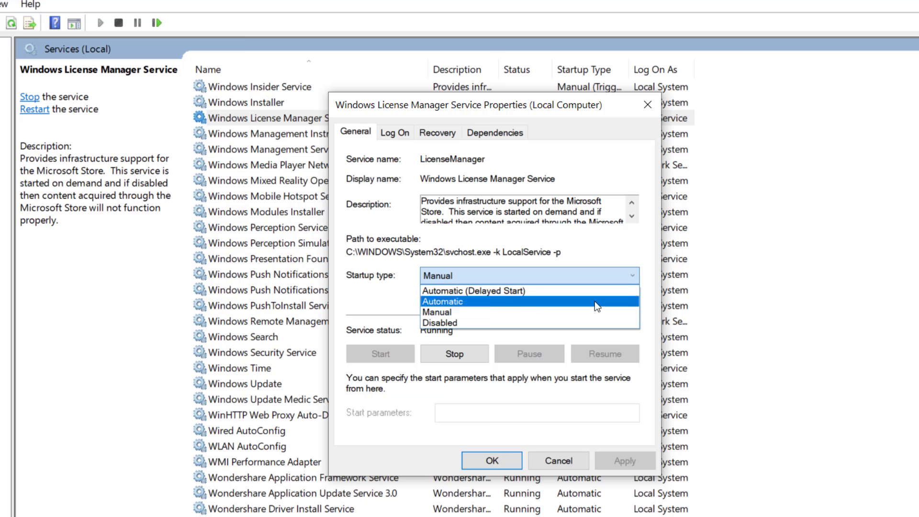
{"action": "left_click", "coordinate": [439, 322]}
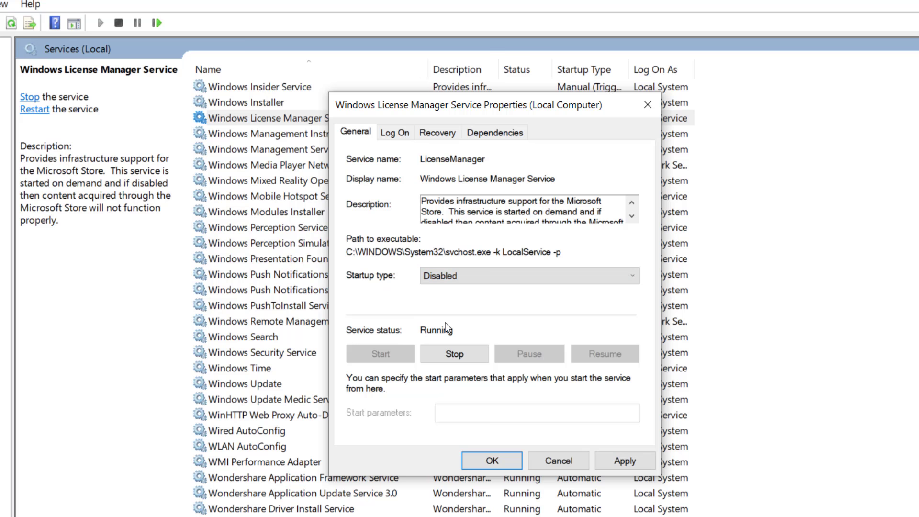
{"action": "left_click", "coordinate": [454, 353]}
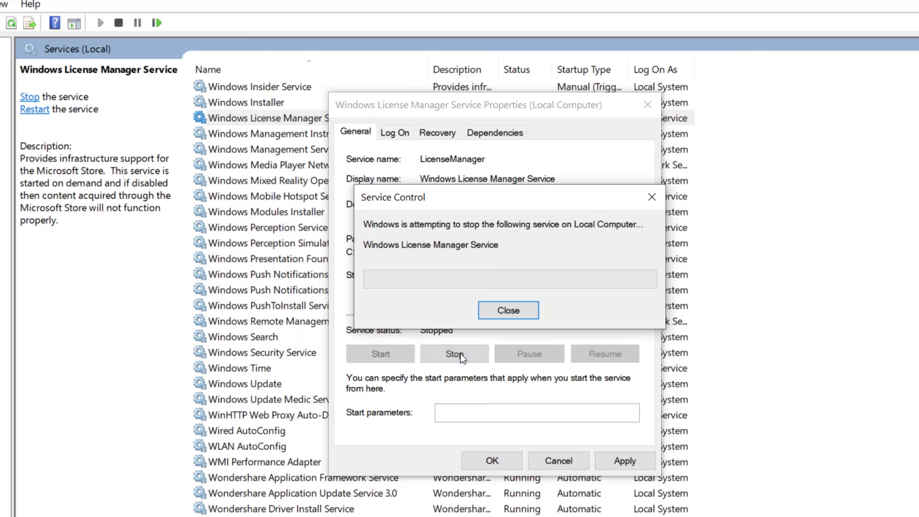
{"action": "left_click", "coordinate": [508, 310]}
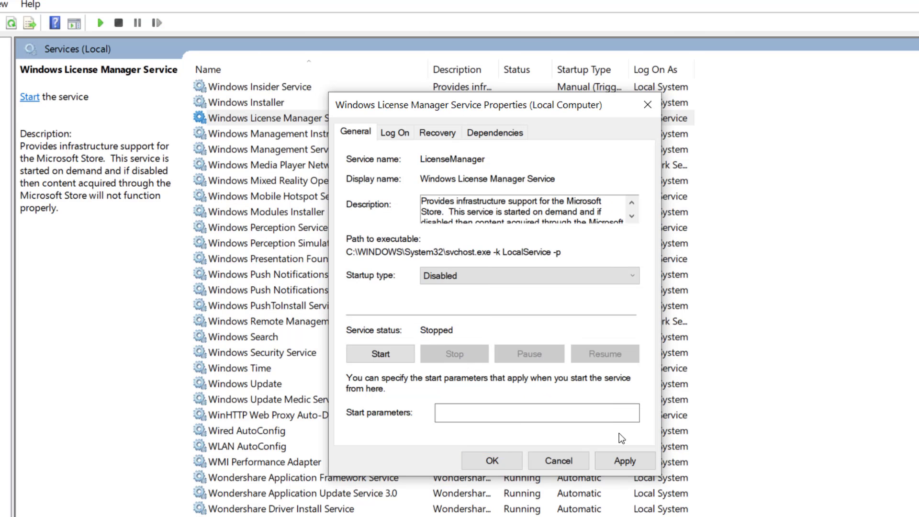
- Apply and confirm the service change, then close the Services console
{"action": "left_click", "coordinate": [480, 436]}
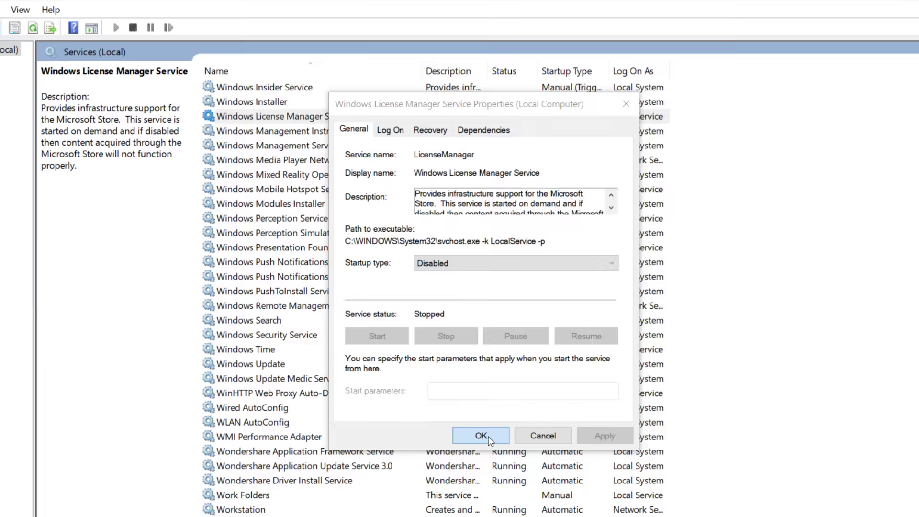
{"action": "left_click", "coordinate": [480, 436]}
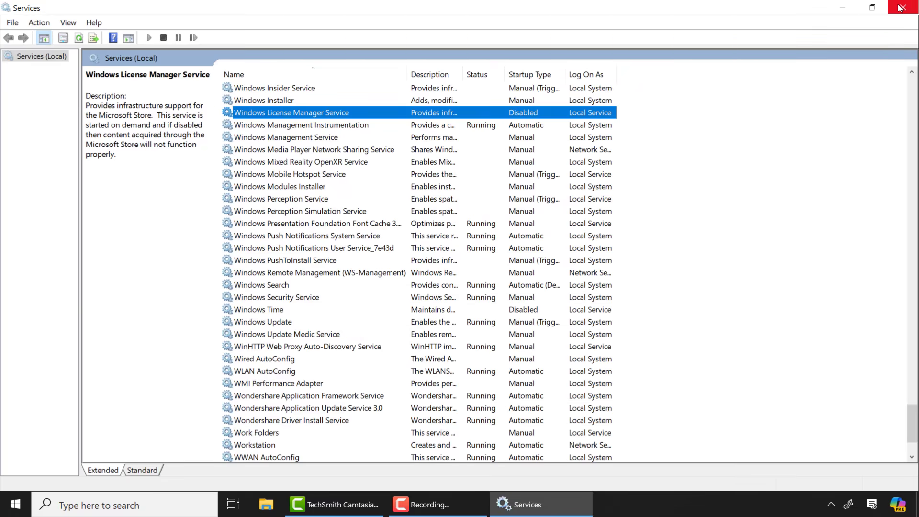
{"action": "left_click", "coordinate": [902, 7]}
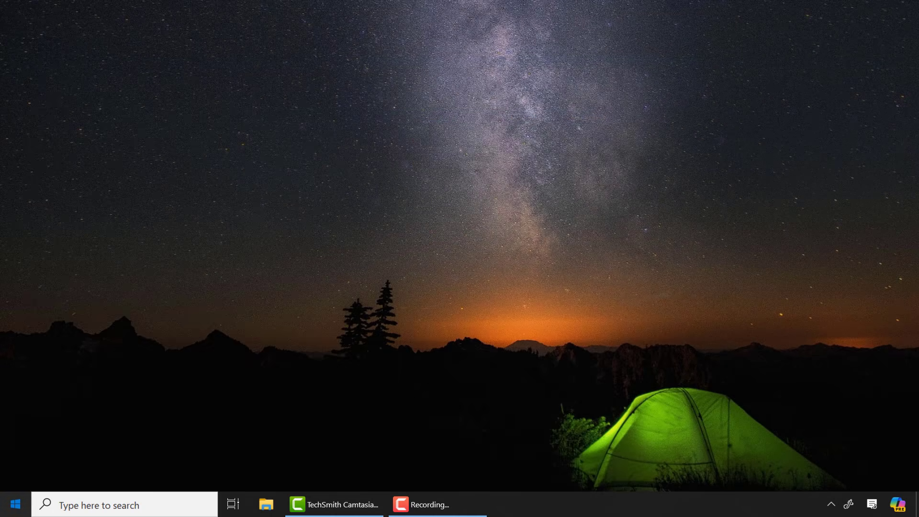
- Restart the computer from the Start menu's power options
{"action": "left_click", "coordinate": [14, 504]}
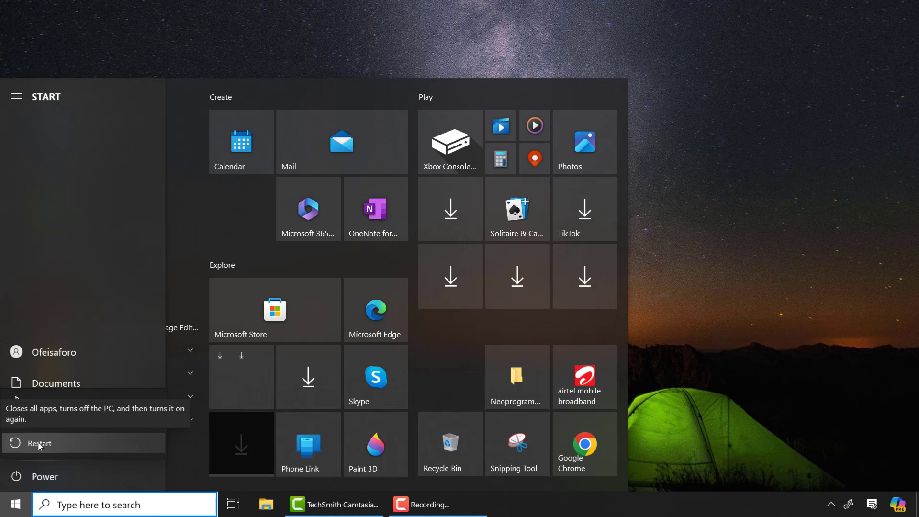
{"action": "left_click", "coordinate": [43, 475]}
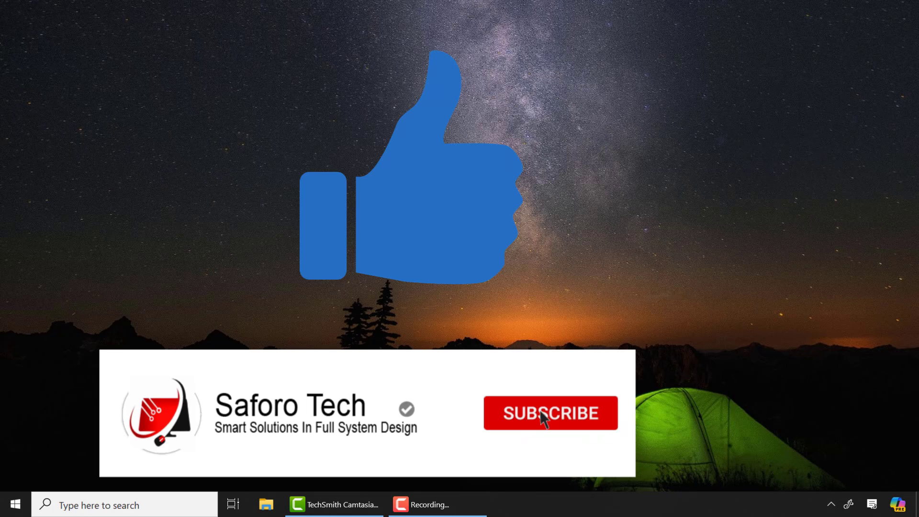
{"action": "left_click", "coordinate": [550, 413]}
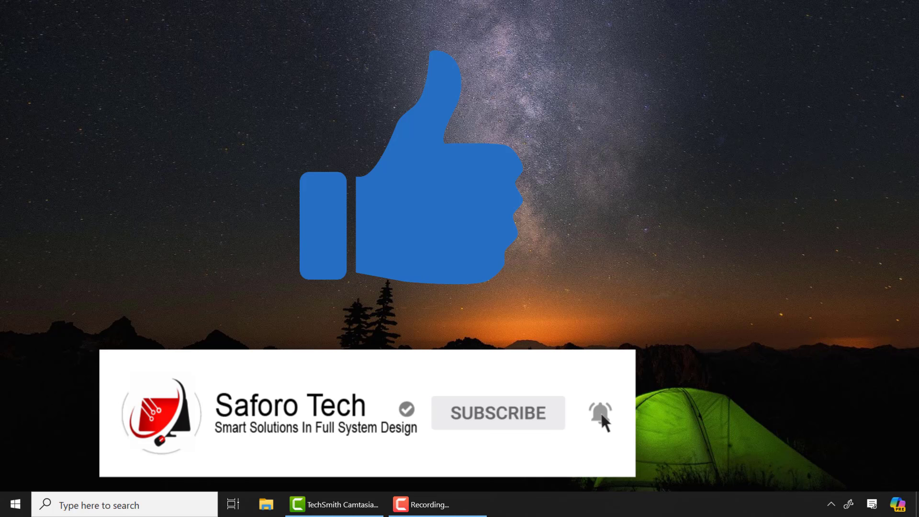